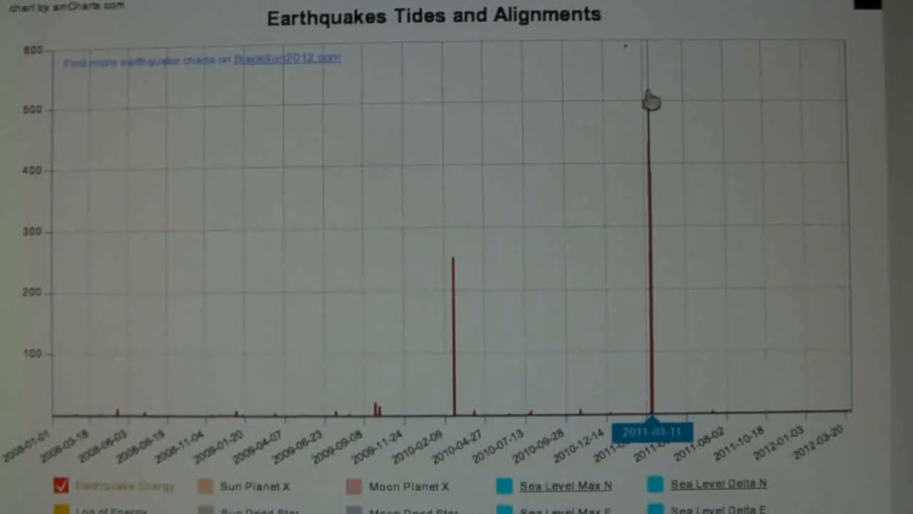
mouse_move(457, 150)
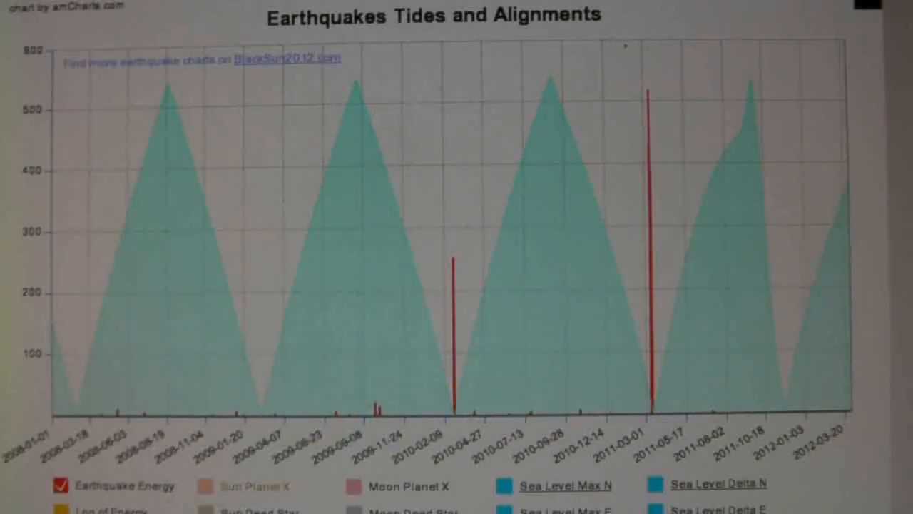
mouse_move(442, 396)
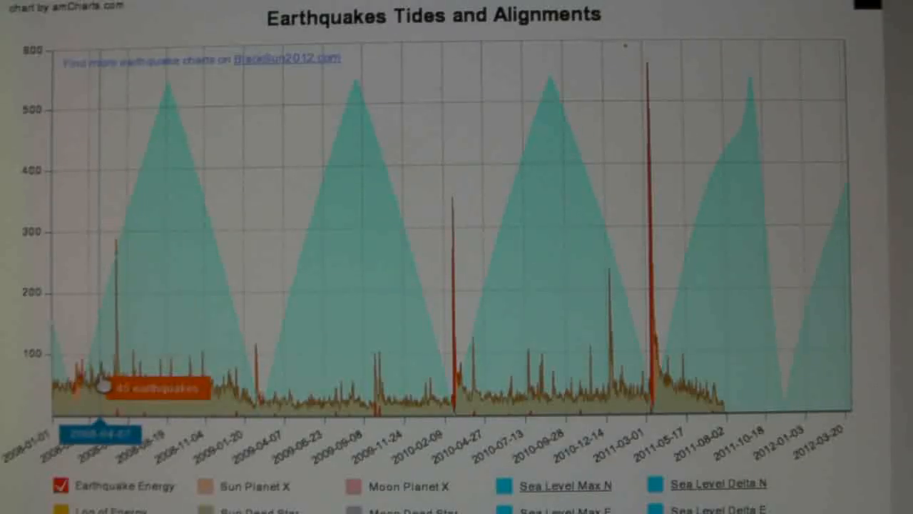
drag(100, 386, 199, 385)
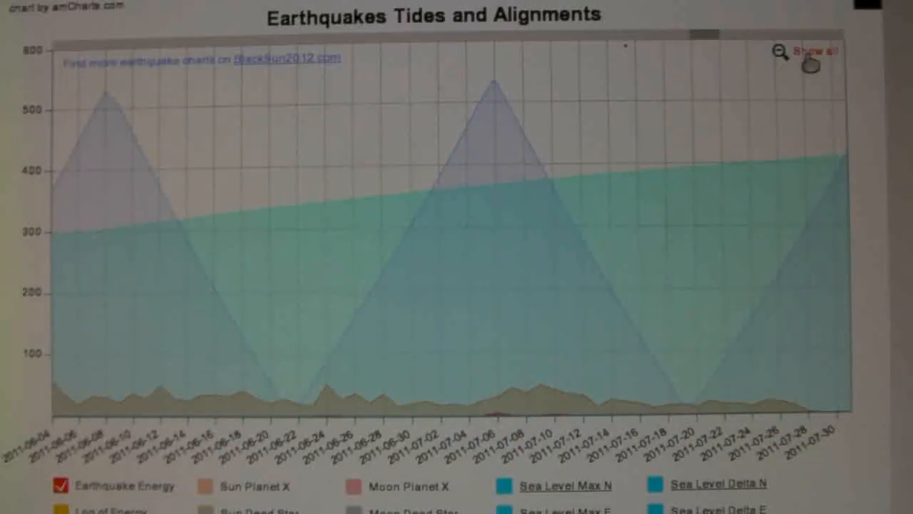
- Zoom the chart back out to the full 2009–2012 range with the purple alignment spikes visible
click(819, 52)
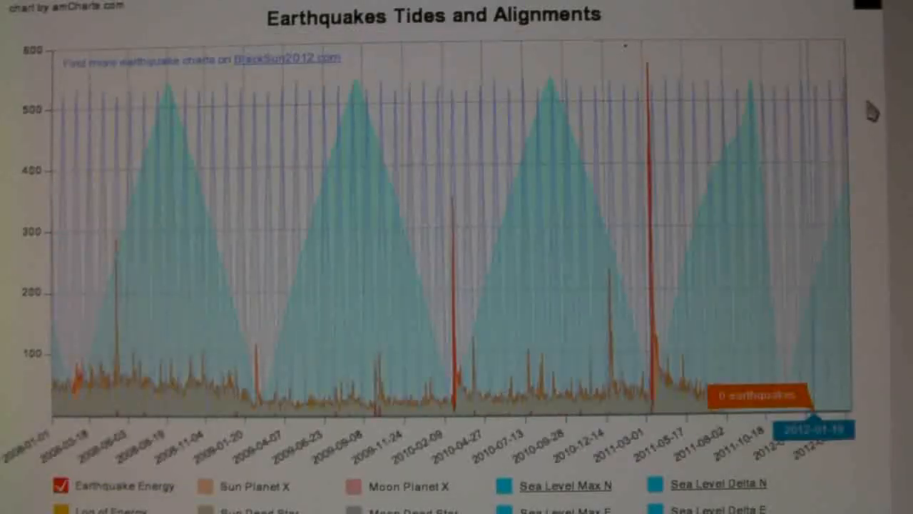